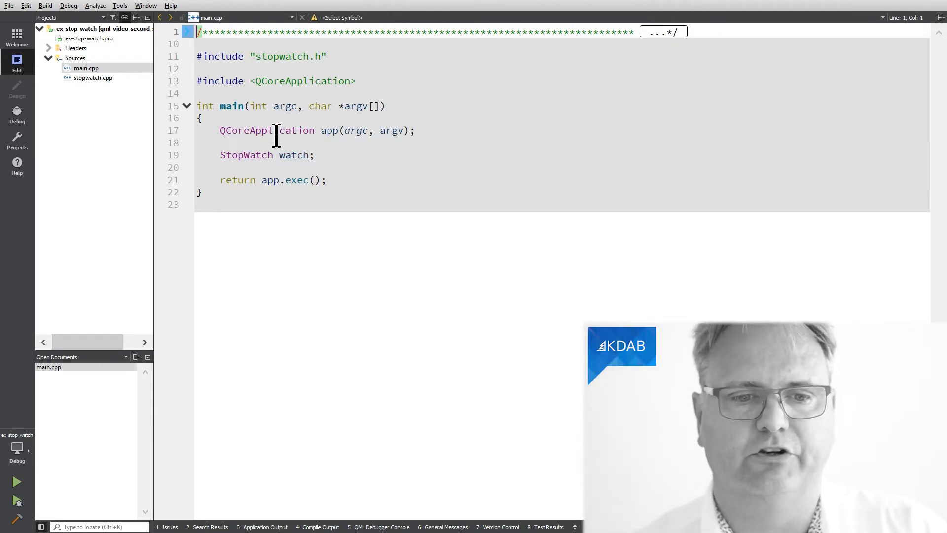
{"action": "mouse_move", "coordinate": [395, 154]}
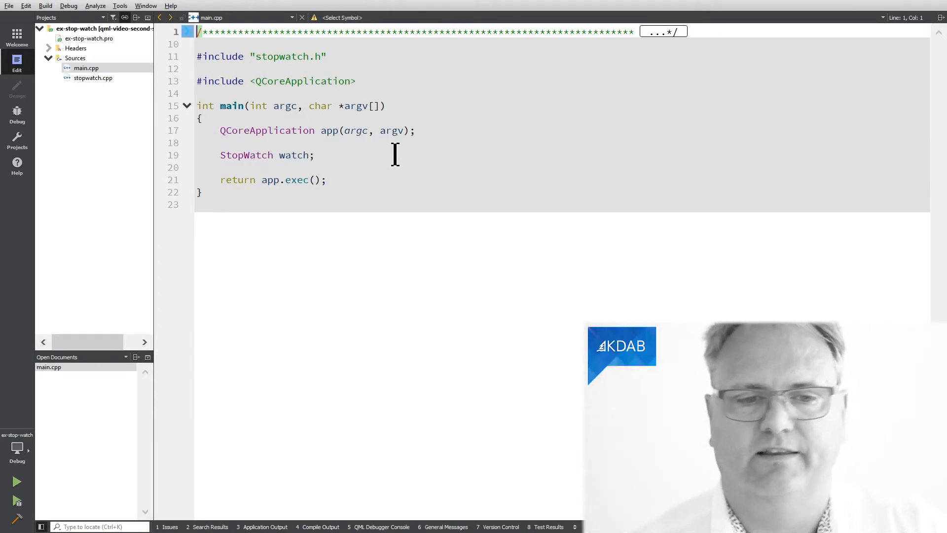
{"action": "mouse_move", "coordinate": [293, 130]}
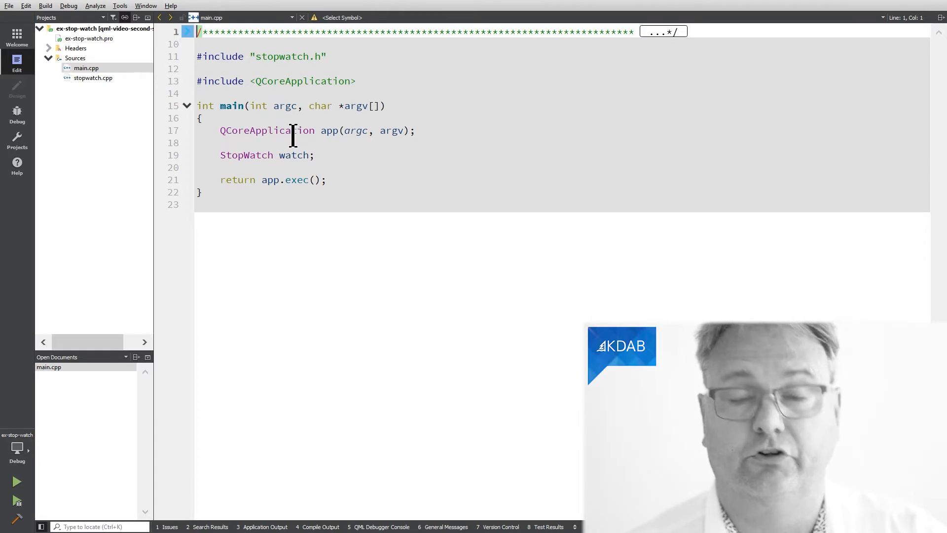
{"action": "mouse_move", "coordinate": [286, 179]}
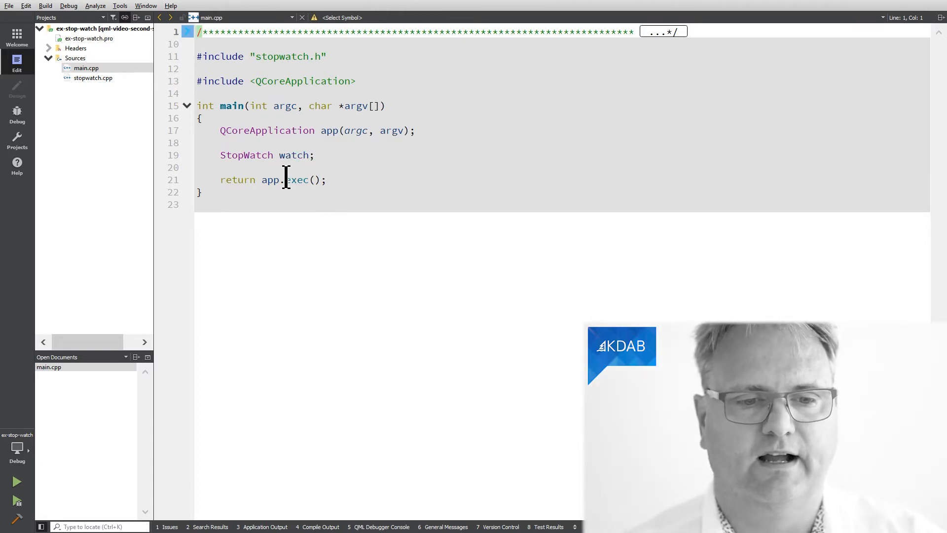
Open stopwatch.cpp from the stopwatch project's Sources folder
{"action": "left_click", "coordinate": [247, 155]}
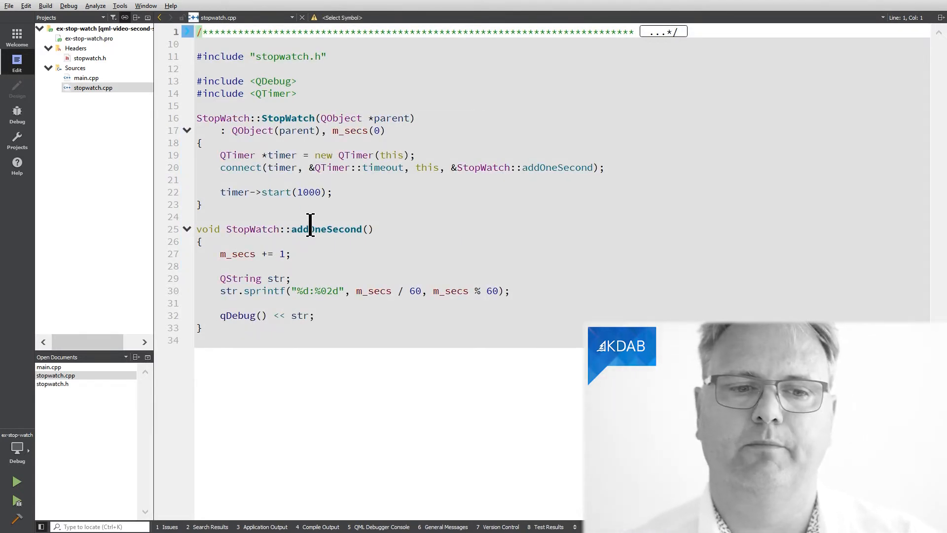
{"action": "mouse_move", "coordinate": [292, 167]}
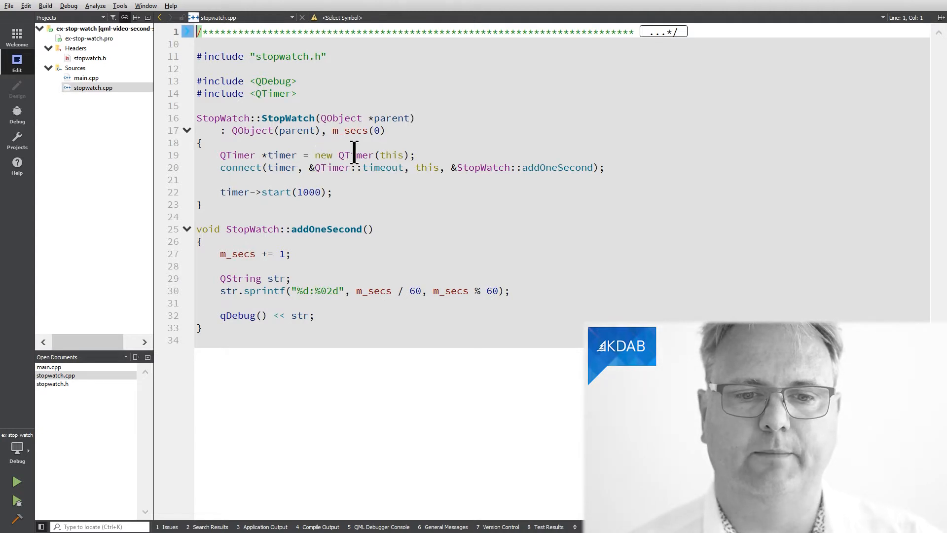
{"action": "mouse_move", "coordinate": [445, 159]}
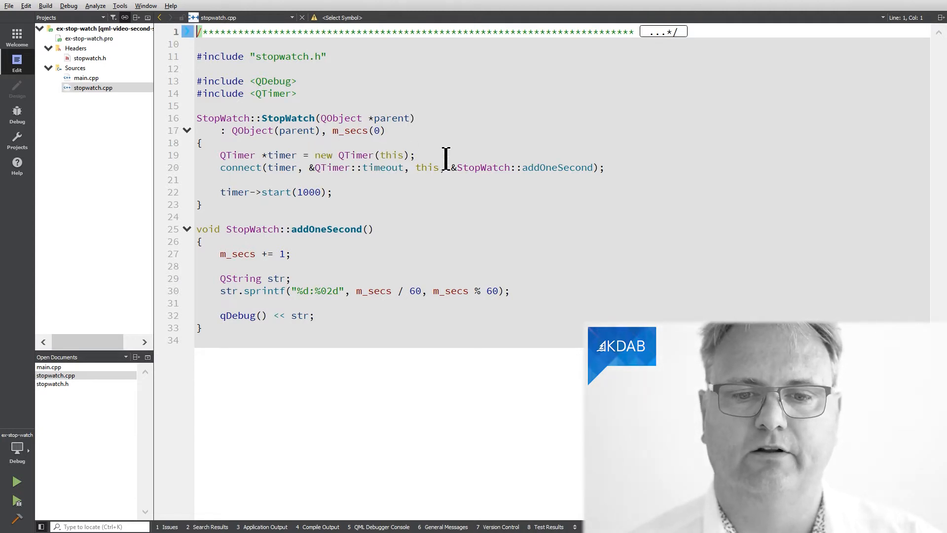
{"action": "mouse_move", "coordinate": [523, 174]}
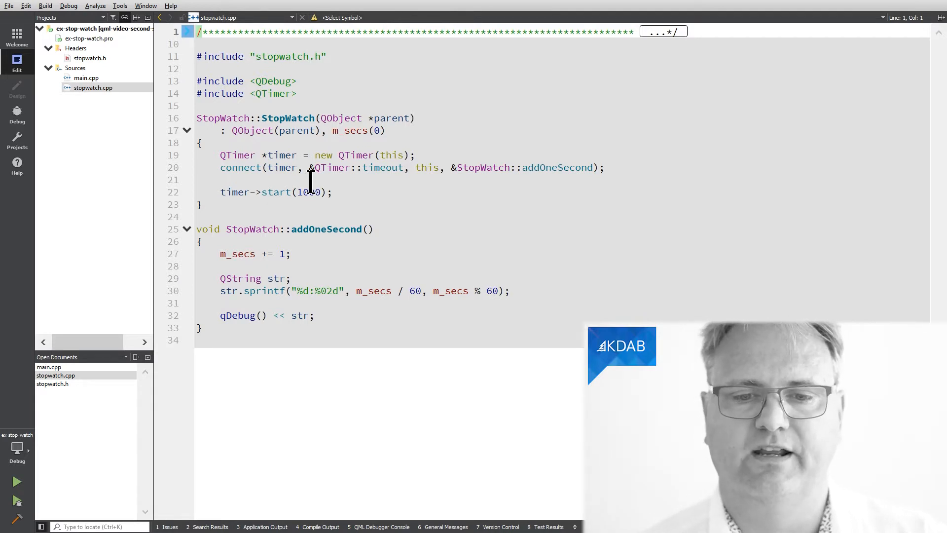
{"action": "mouse_move", "coordinate": [304, 229]}
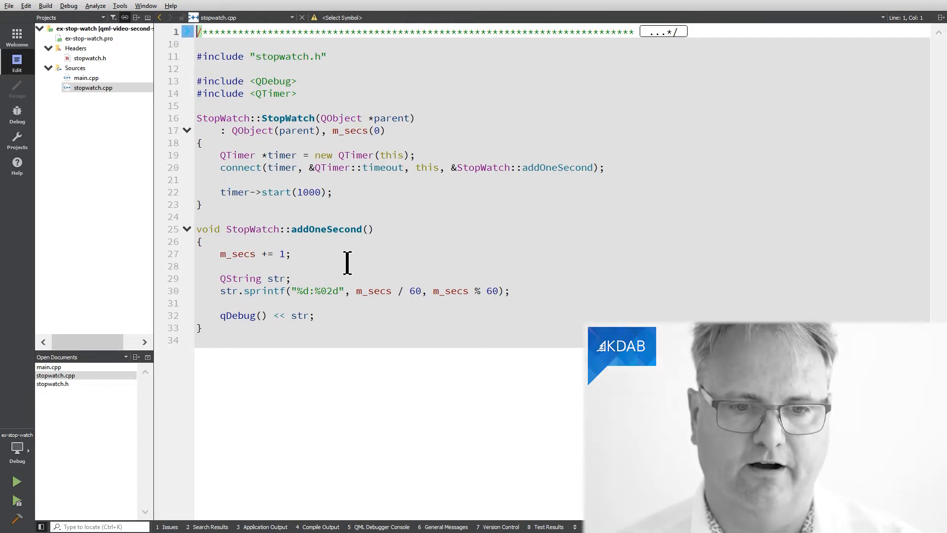
{"action": "left_click", "coordinate": [17, 482]}
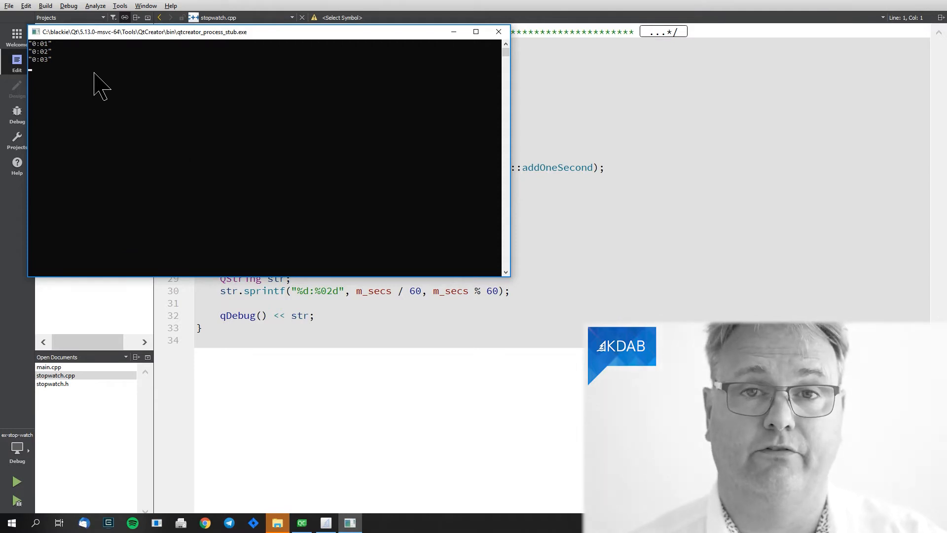
{"action": "mouse_move", "coordinate": [433, 150]}
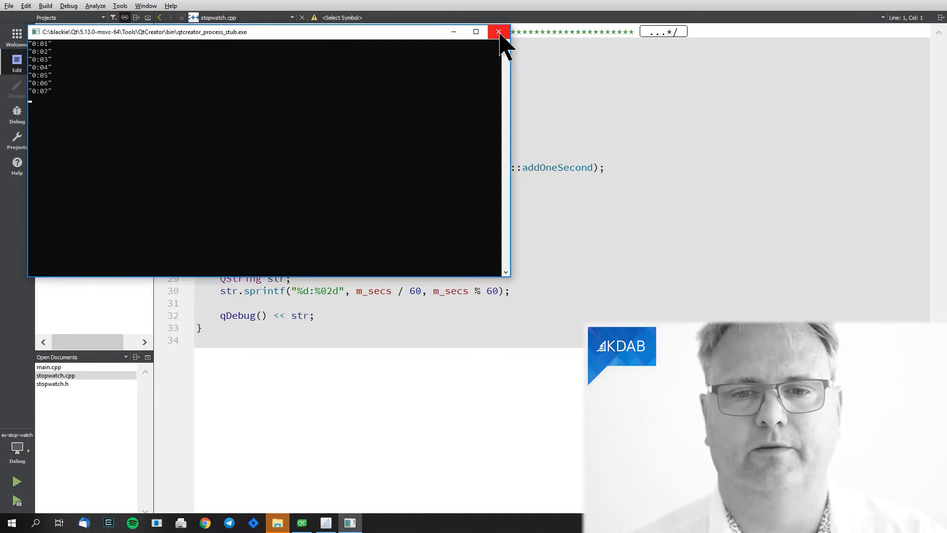
Close the stopwatch console once it has printed elapsed times up to 0:07
{"action": "left_click", "coordinate": [499, 31]}
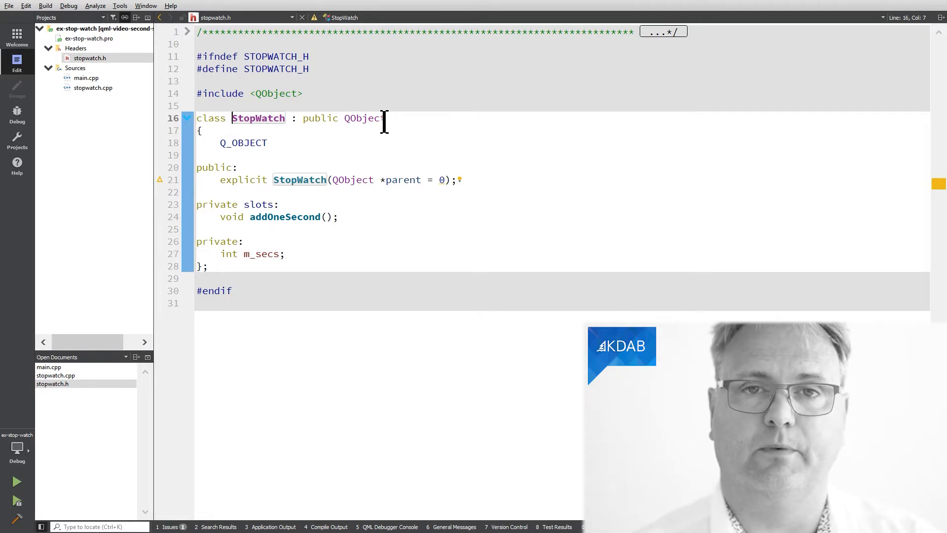
{"action": "mouse_move", "coordinate": [363, 118]}
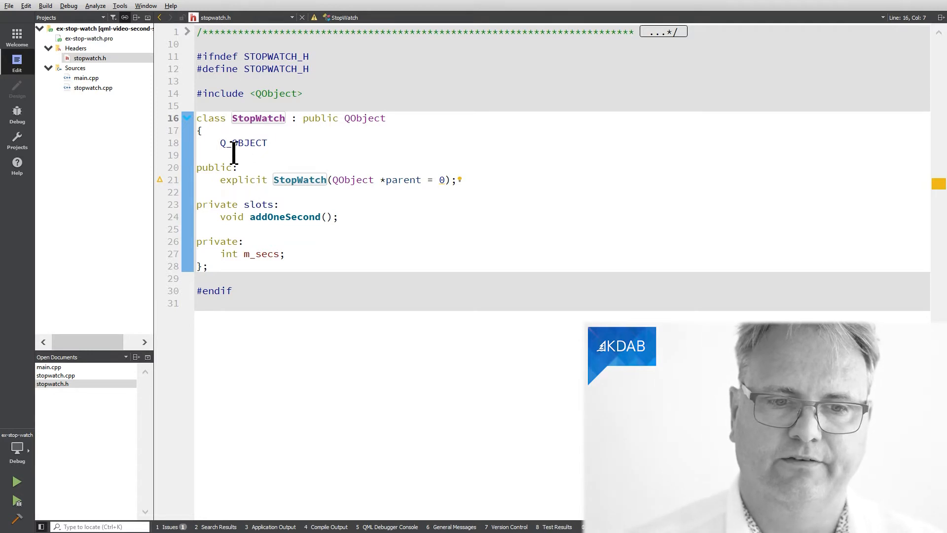
Delete Q_OBJECT and the slots keyword from stopwatch.h, then return to stopwatch.cpp
{"action": "double_click", "coordinate": [243, 142]}
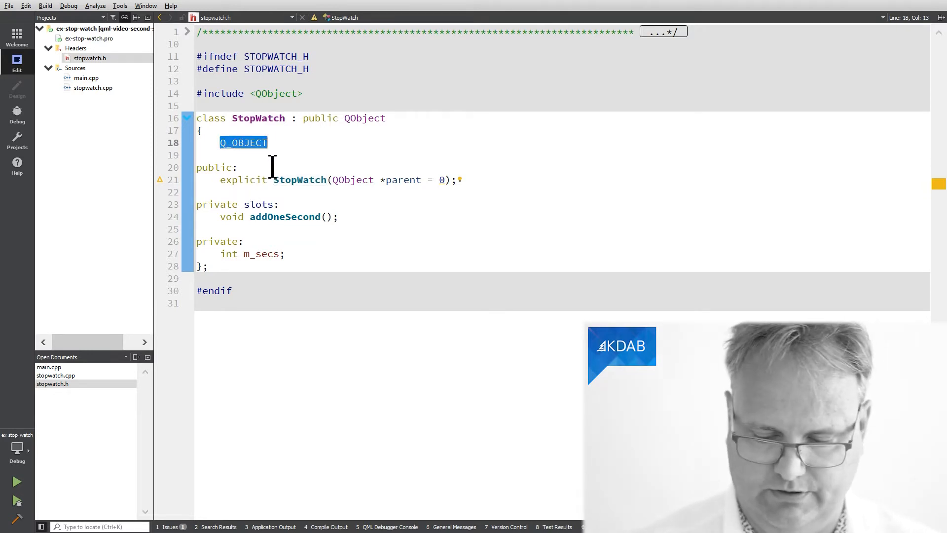
{"action": "key", "text": "Delete"}
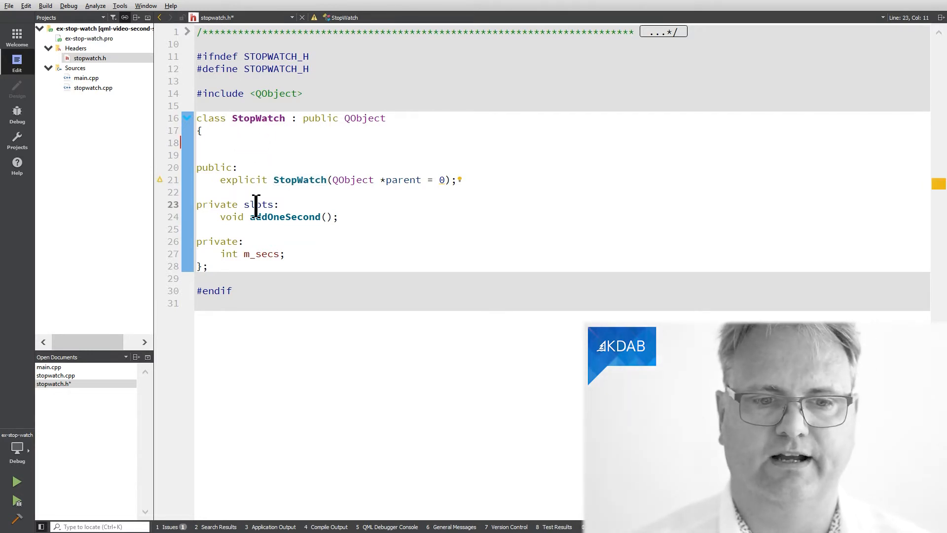
{"action": "double_click", "coordinate": [258, 204]}
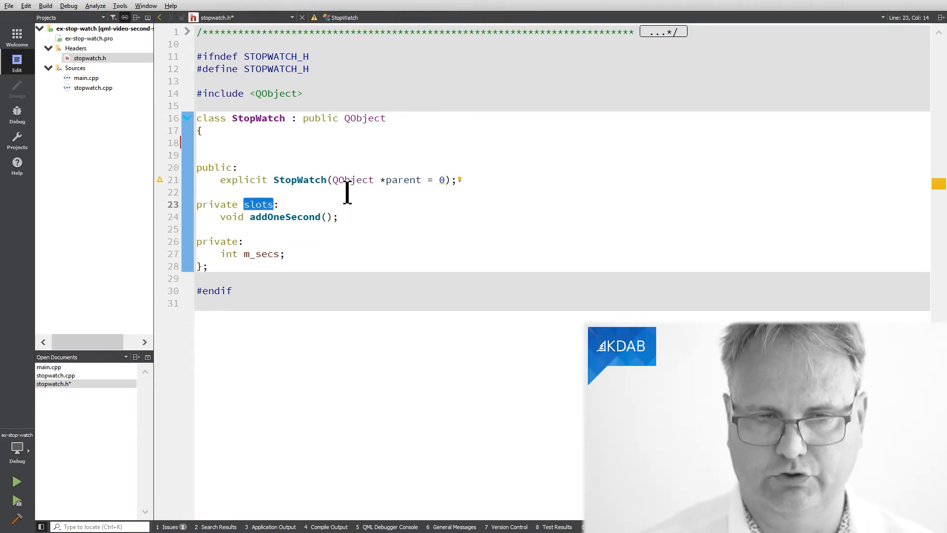
{"action": "key", "text": "Backspace"}
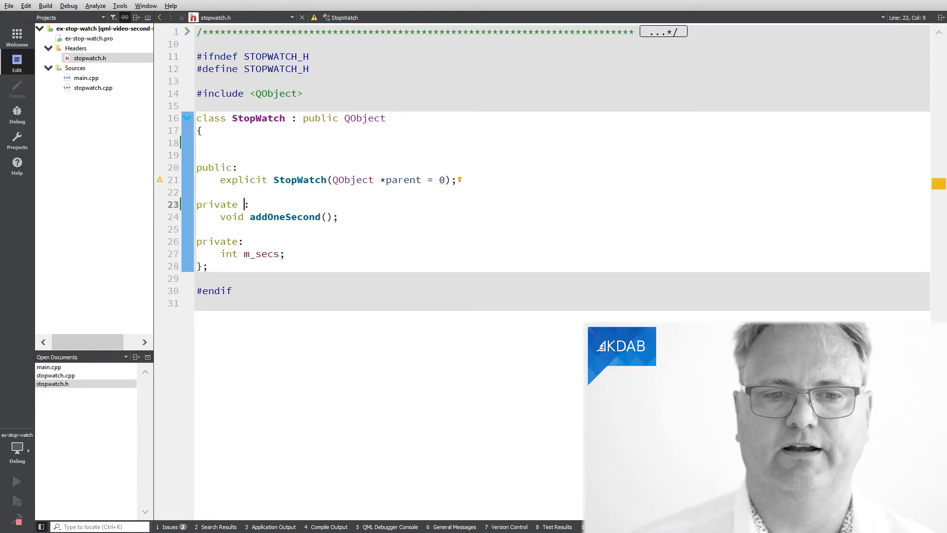
{"action": "left_click", "coordinate": [16, 482]}
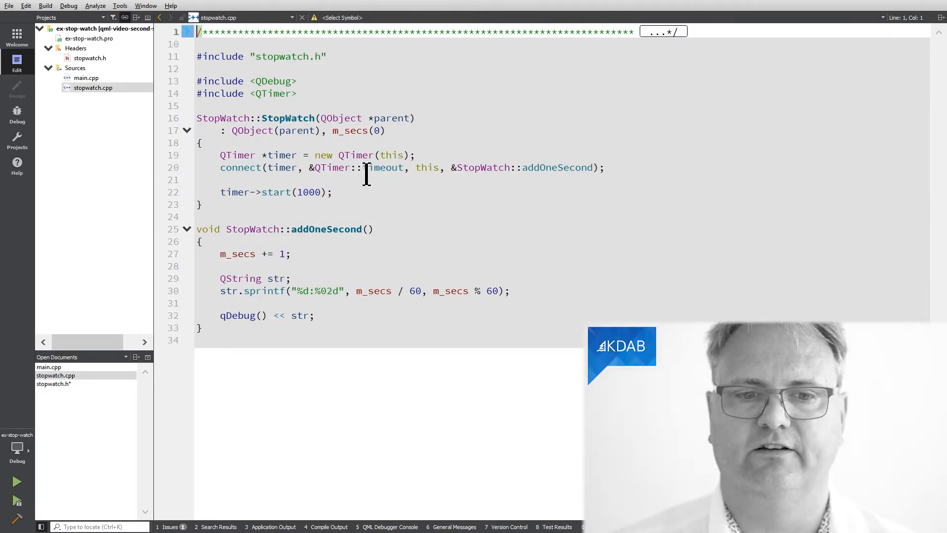
{"action": "mouse_move", "coordinate": [412, 188]}
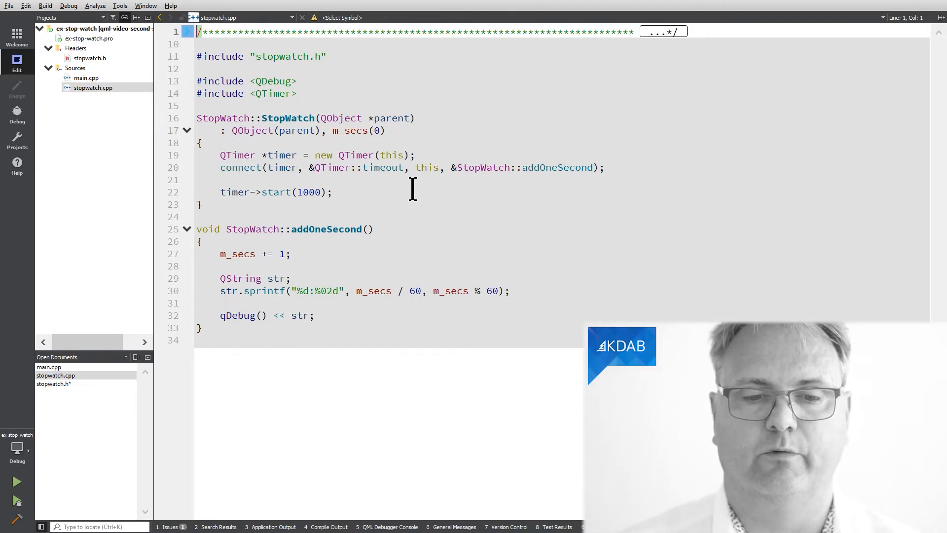
Change the line 20 connect to SINGAL(timeout()) and SLOT(addOneSecond())
{"action": "double_click", "coordinate": [382, 167]}
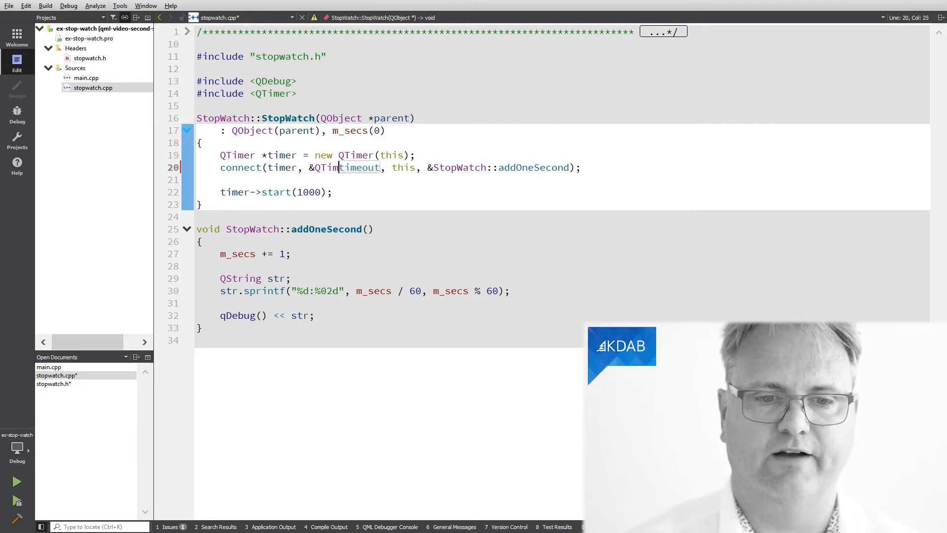
{"action": "type", "text": "SINGAL"}
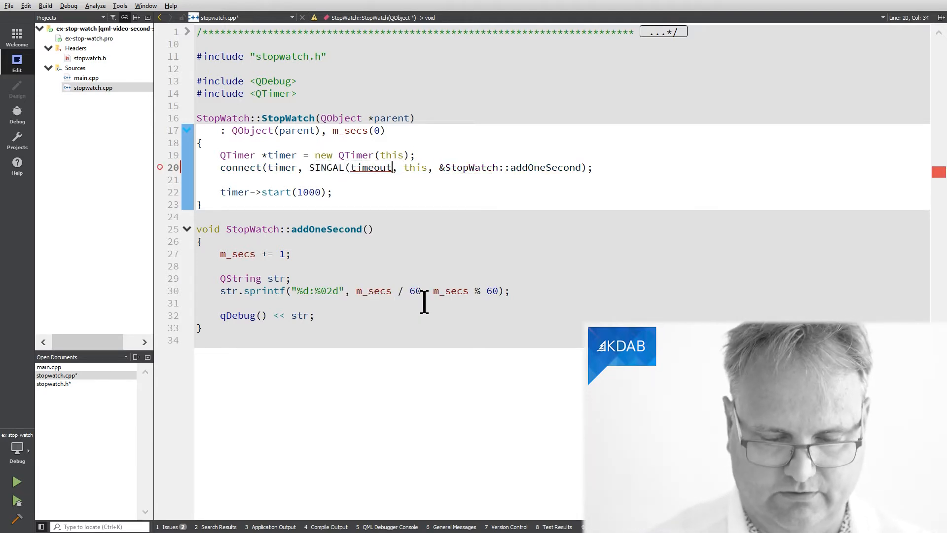
{"action": "type", "text": "())"}
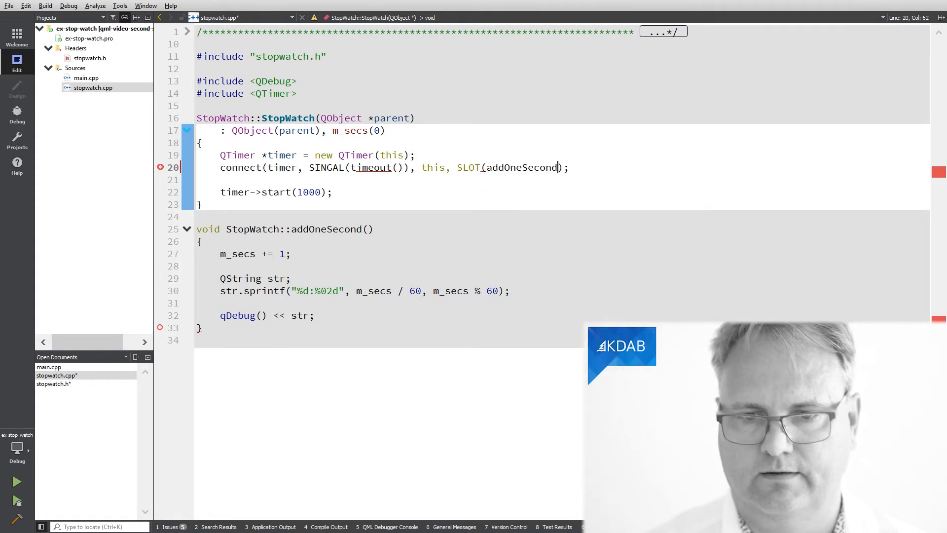
{"action": "type", "text": "())"}
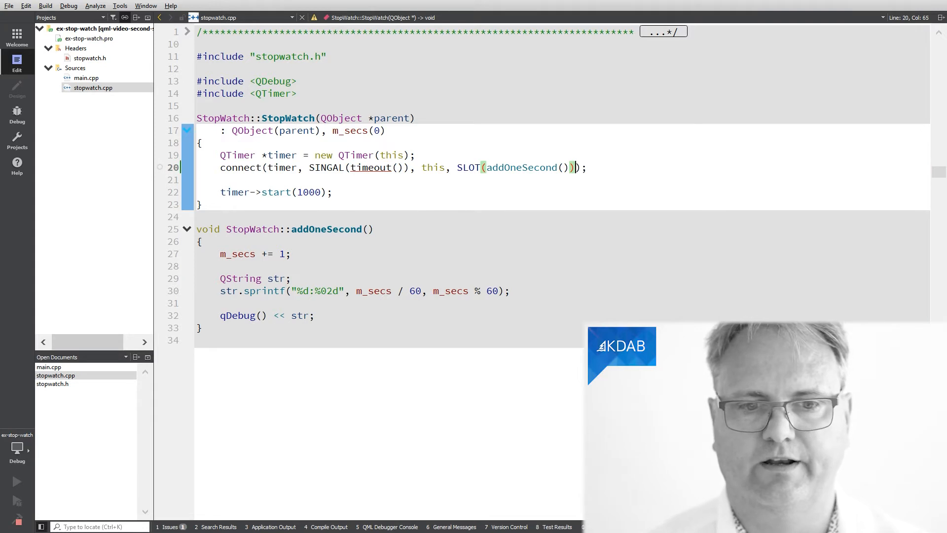
Build the project and jump to the 'undeclared identifier timeout' error on line 20
{"action": "left_click", "coordinate": [171, 526]}
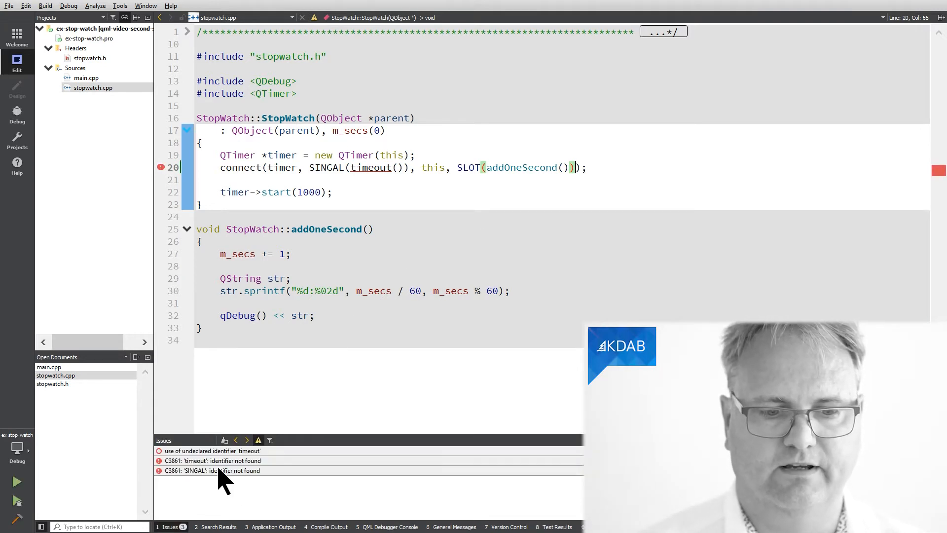
{"action": "left_click", "coordinate": [211, 451]}
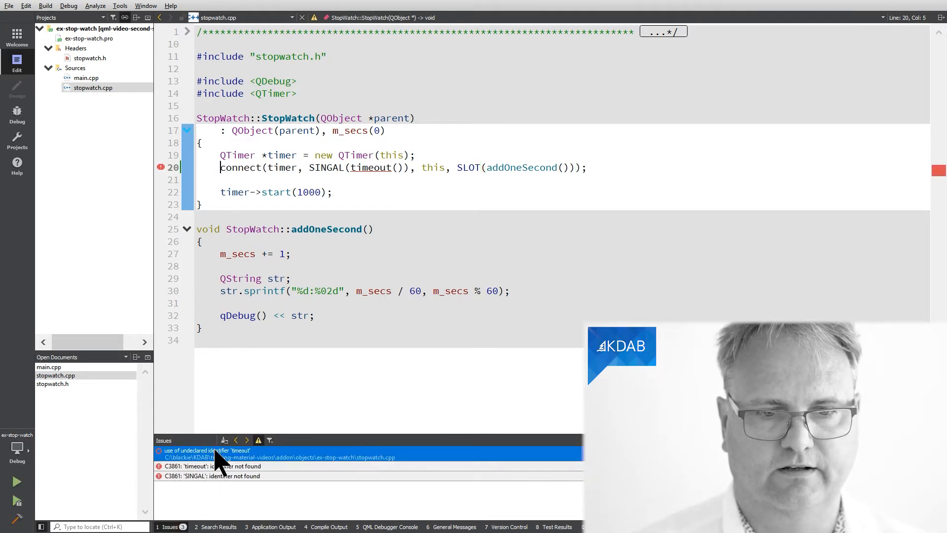
{"action": "mouse_move", "coordinate": [269, 178]}
{"action": "type", "text": "G"}
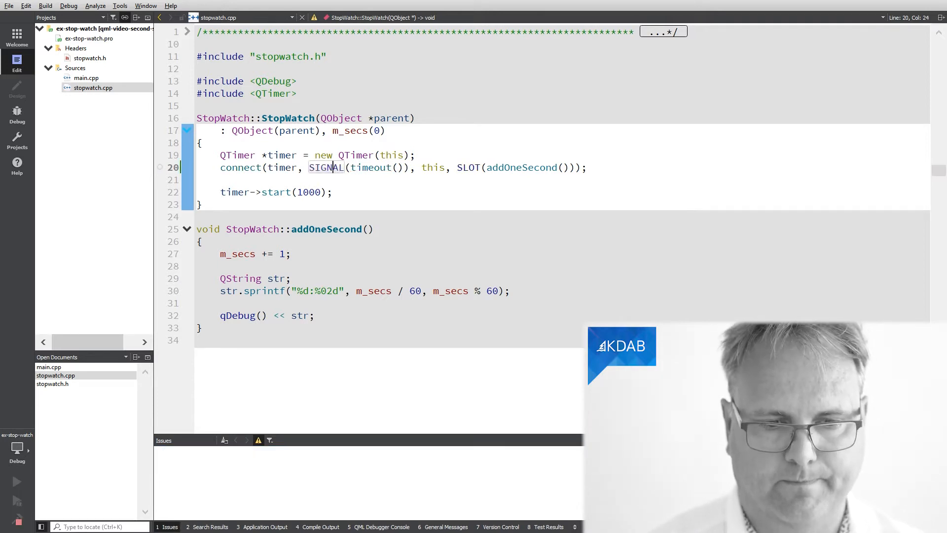
{"action": "mouse_move", "coordinate": [336, 202]}
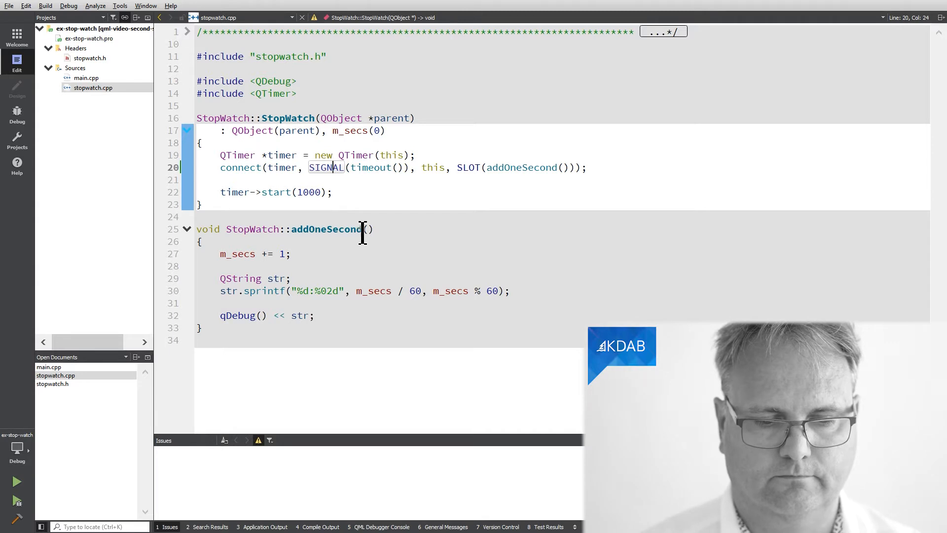
{"action": "mouse_move", "coordinate": [385, 318]}
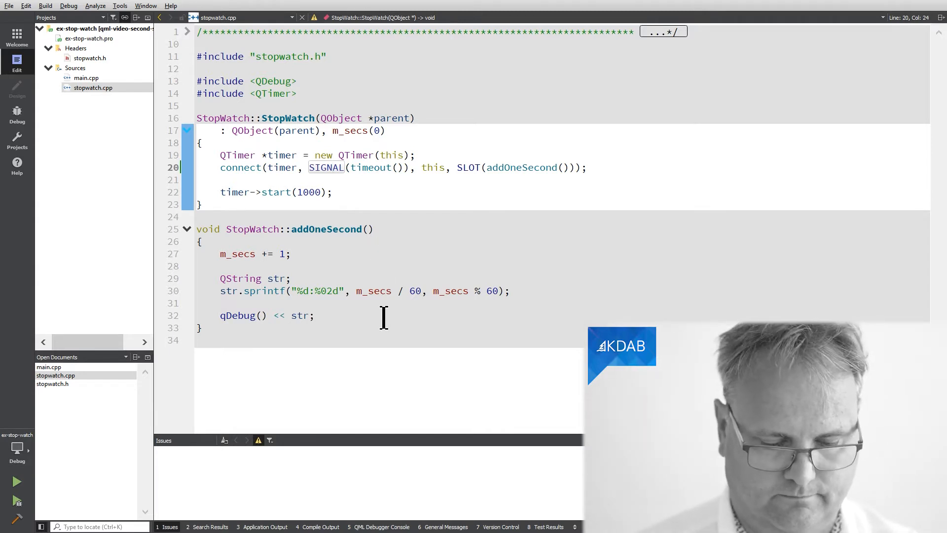
Switch to stopwatch.h and select the Q_OBJECT macro for removal
{"action": "left_click", "coordinate": [16, 481]}
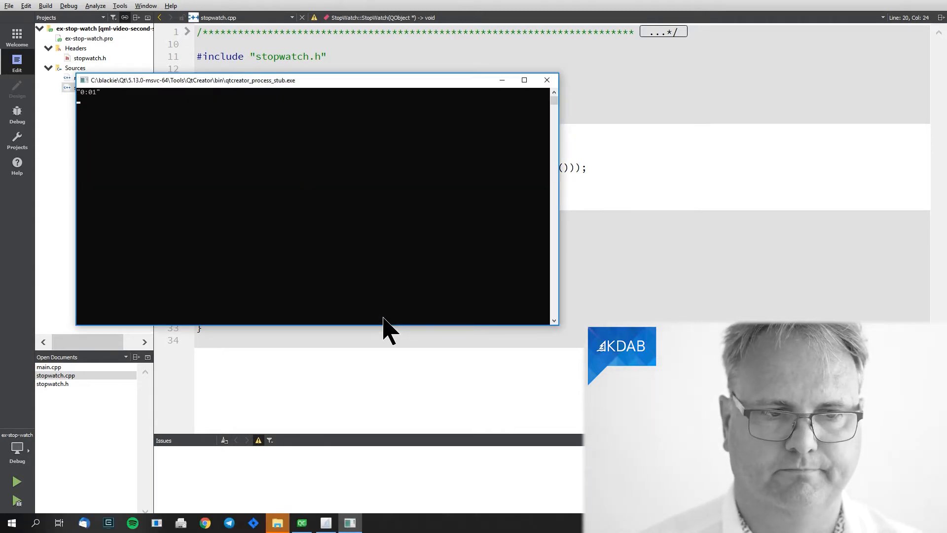
{"action": "left_click", "coordinate": [547, 79]}
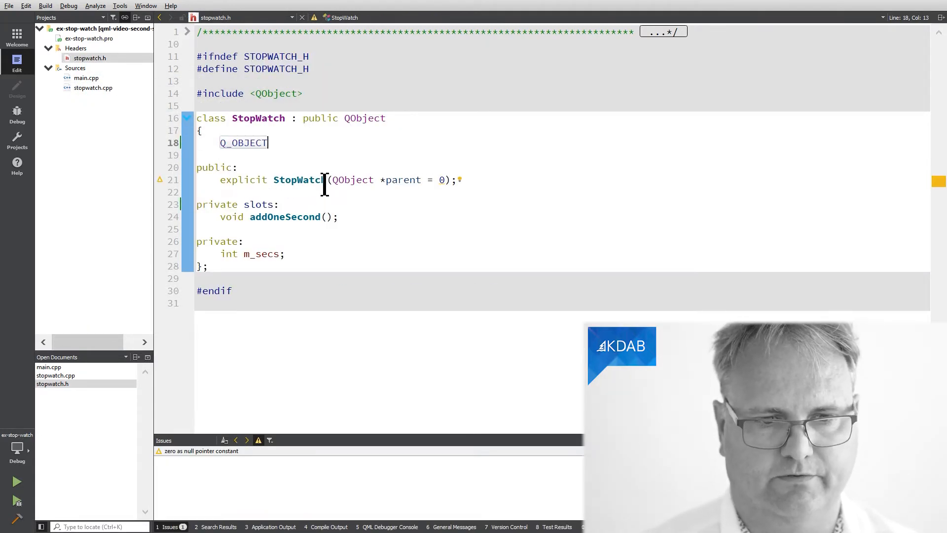
{"action": "double_click", "coordinate": [243, 142]}
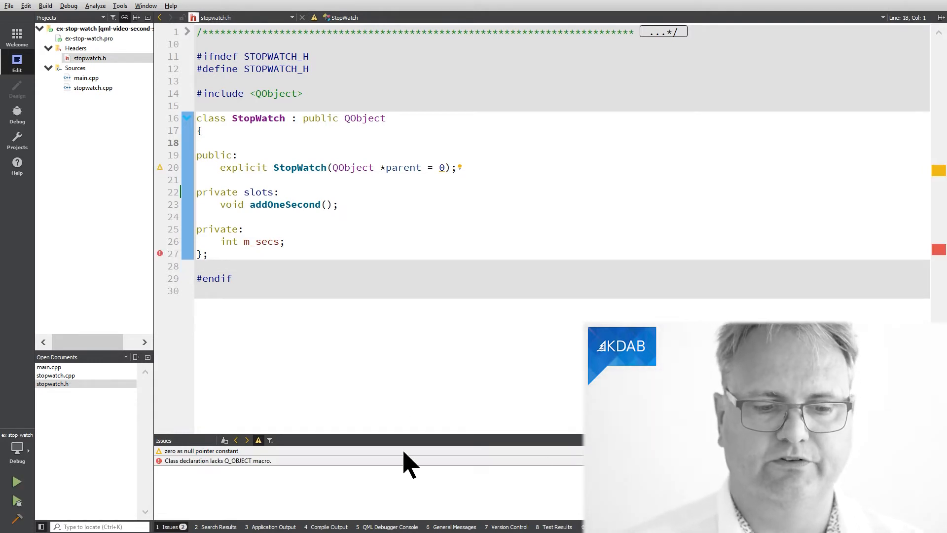
{"action": "mouse_move", "coordinate": [200, 475]}
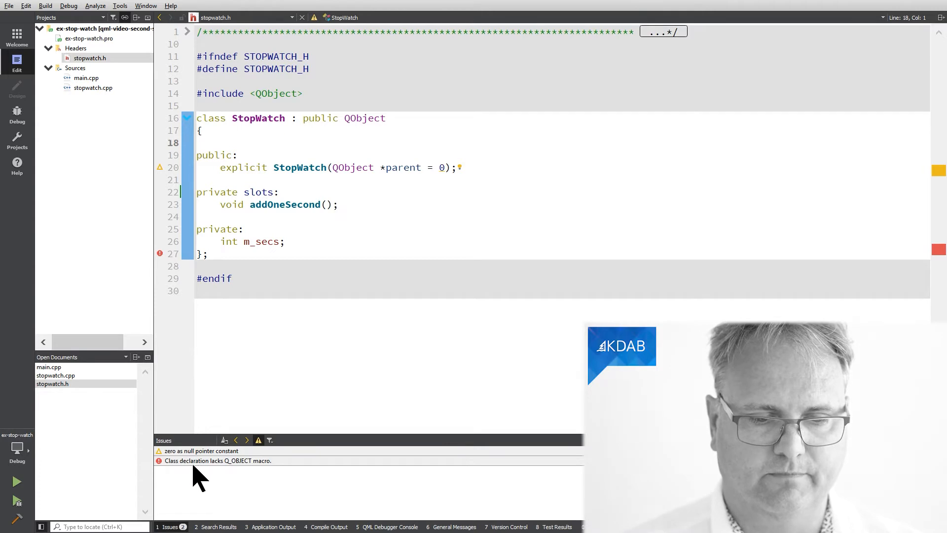
{"action": "mouse_move", "coordinate": [253, 479]}
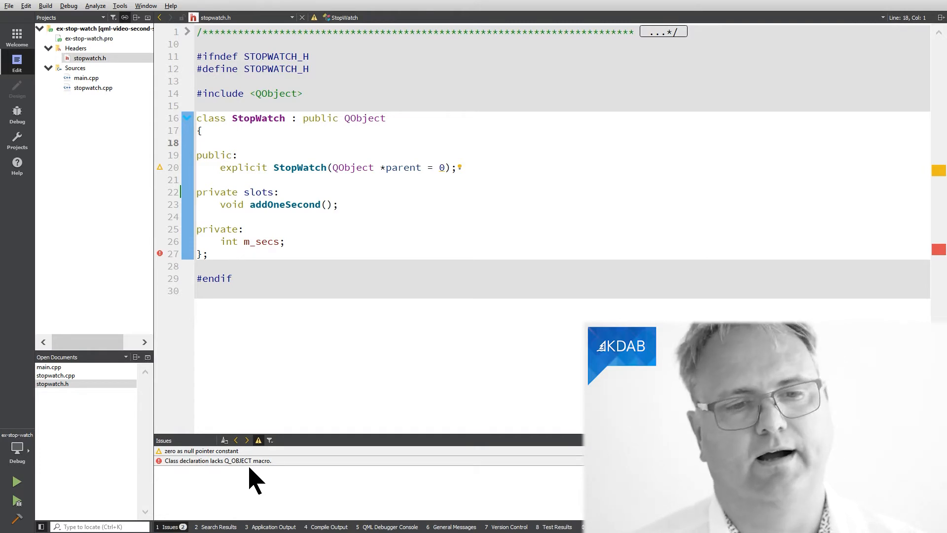
{"action": "type", "text": "Q_OBJECT"}
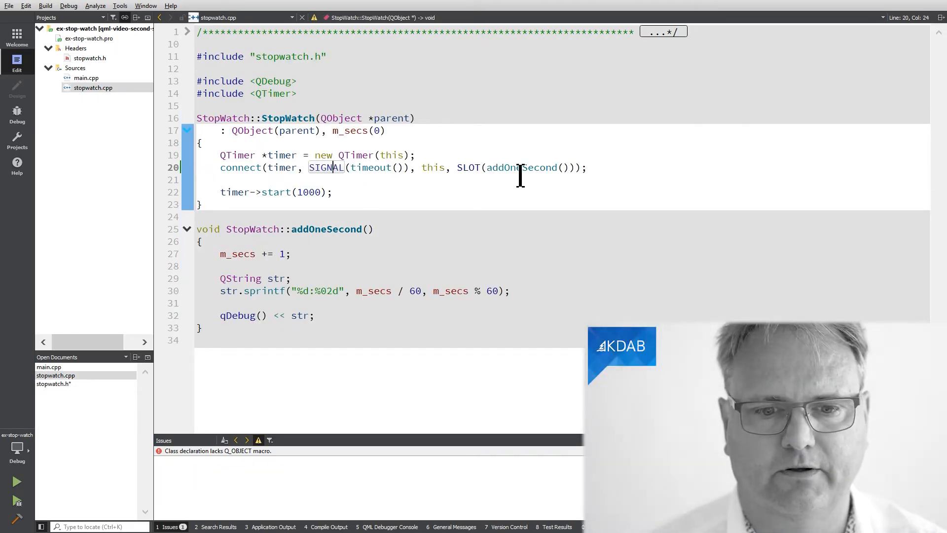
{"action": "mouse_move", "coordinate": [326, 139]}
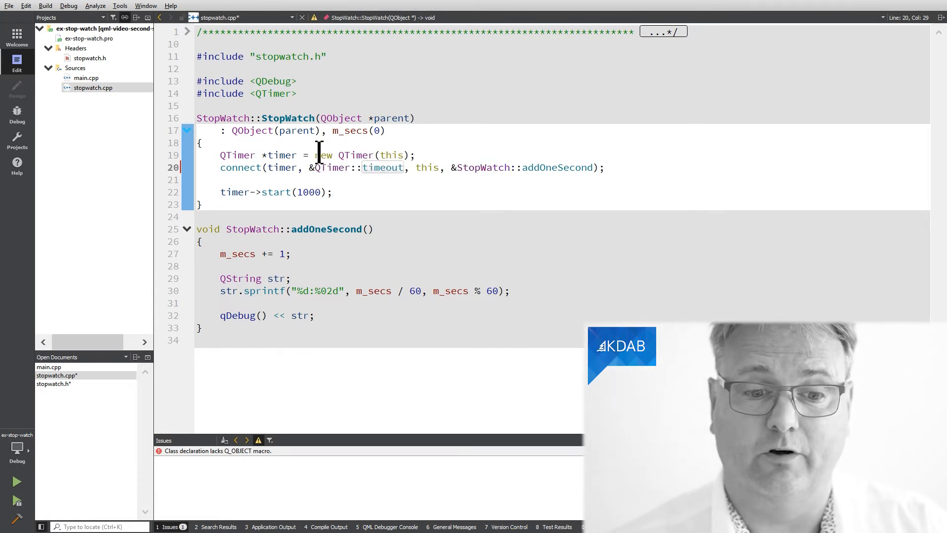
{"action": "mouse_move", "coordinate": [506, 175]}
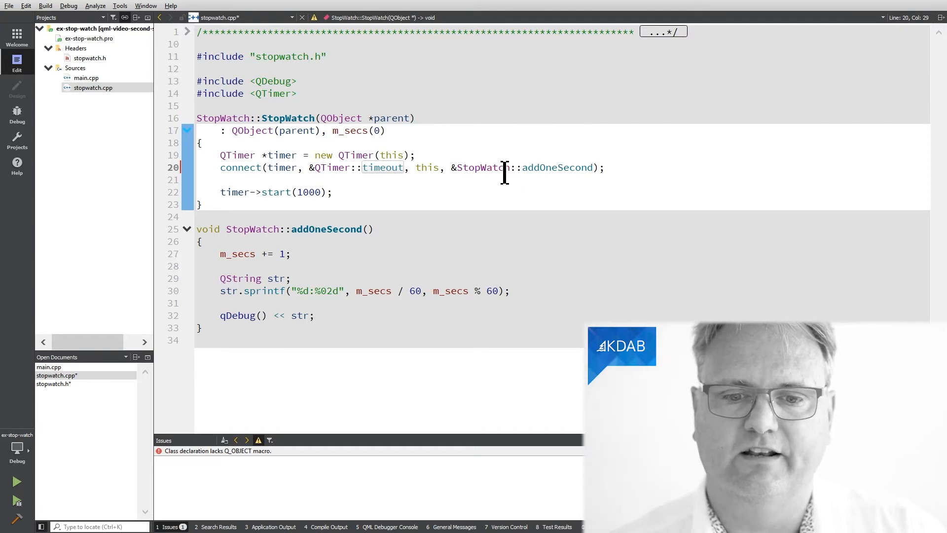
{"action": "mouse_move", "coordinate": [567, 176]}
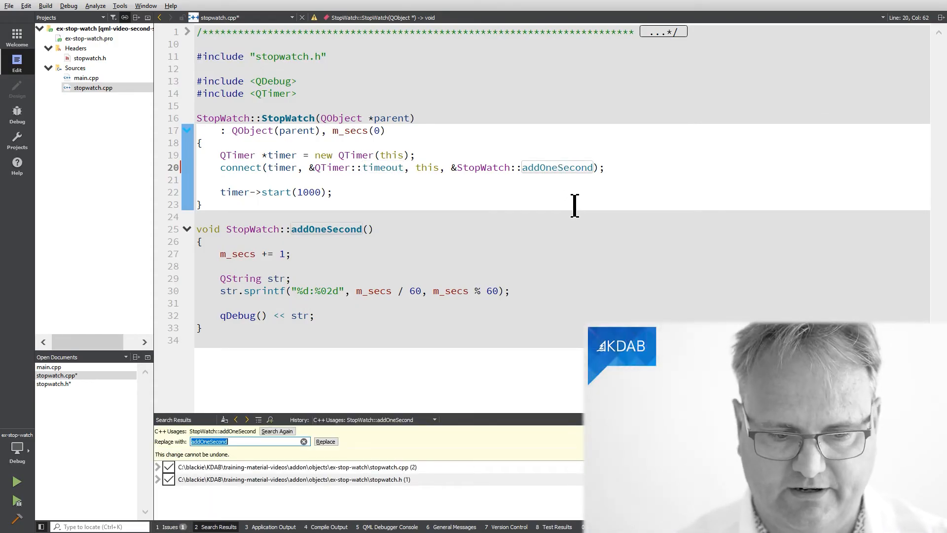
Enter slotTimeFired as the new name for addOneSecond and apply the rename
{"action": "type", "text": "slotTimeFirede"}
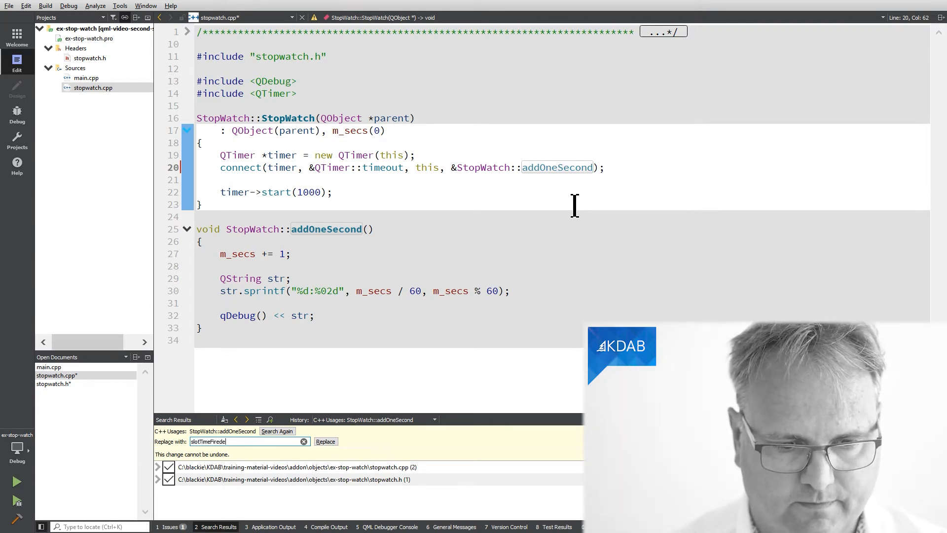
{"action": "left_click", "coordinate": [326, 442]}
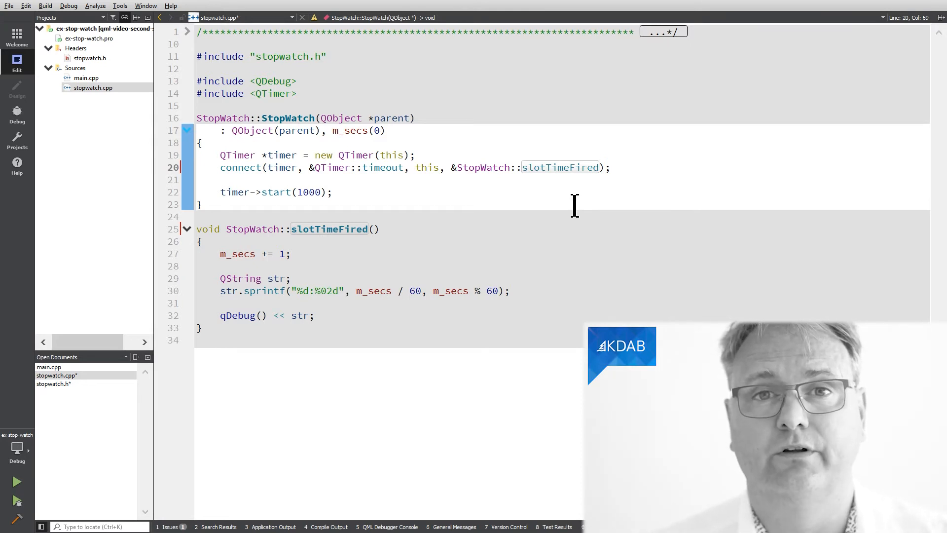
{"action": "mouse_move", "coordinate": [524, 192]}
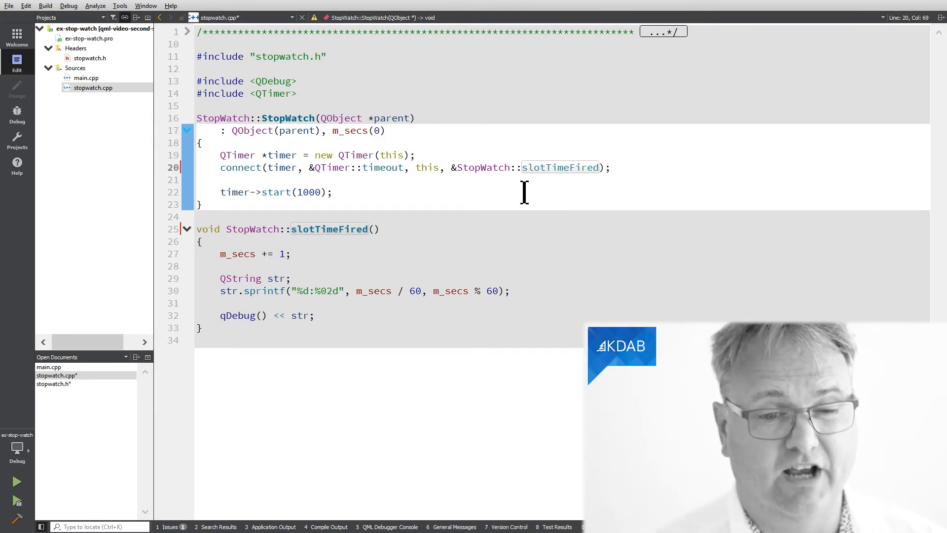
{"action": "mouse_move", "coordinate": [574, 167]}
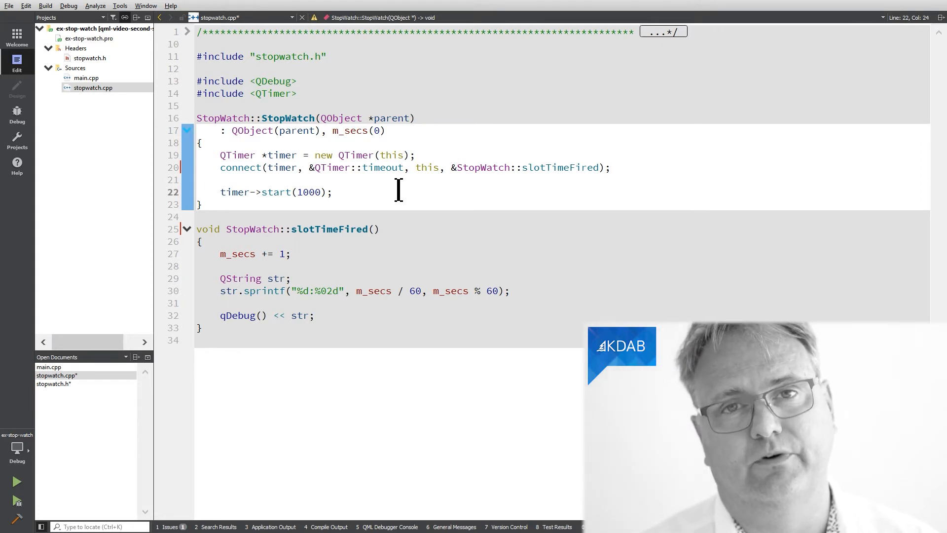
Add a slotTimeFired(); call after timer->start(1000); in the constructor
{"action": "key", "text": "enter"}
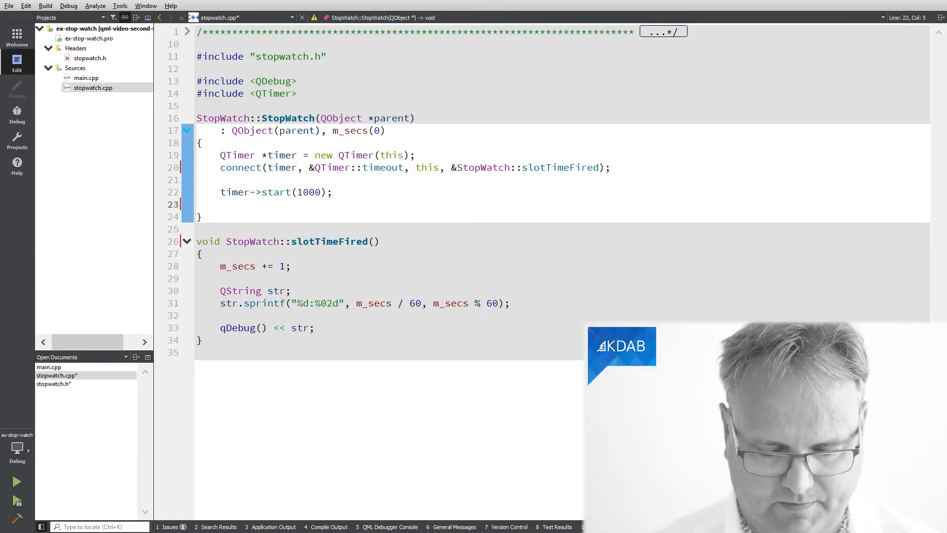
{"action": "type", "text": "slotTimeFired()"}
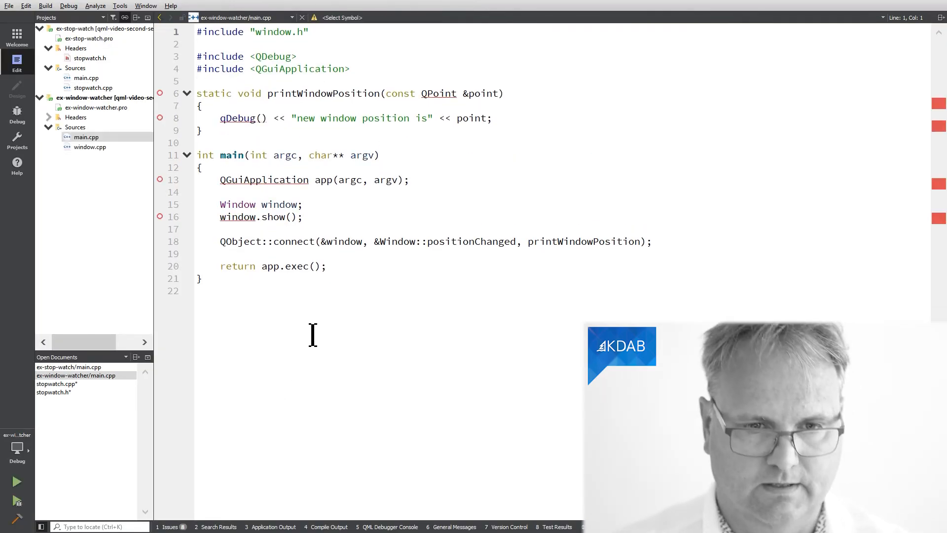
Run the window watcher, watch positions print while moving its window, then close the console
{"action": "left_click", "coordinate": [16, 481]}
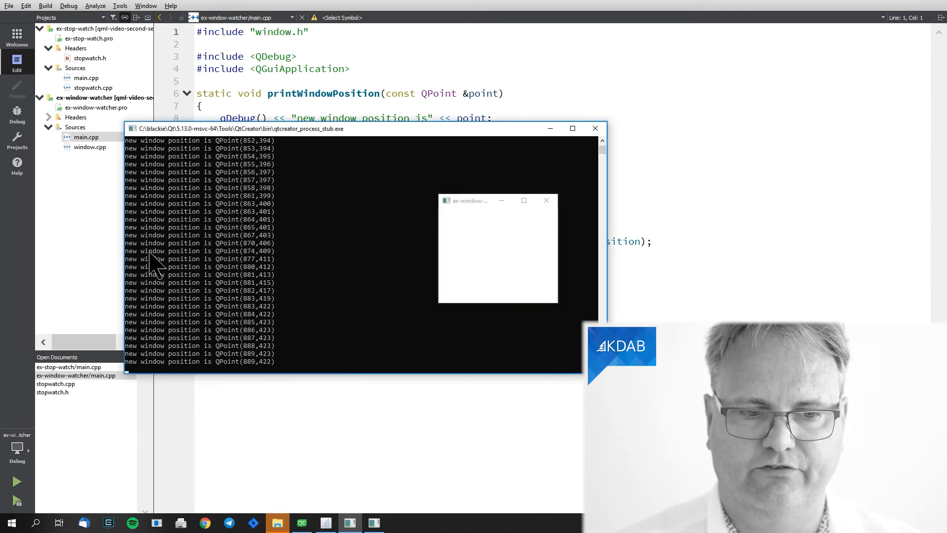
{"action": "mouse_move", "coordinate": [274, 377]}
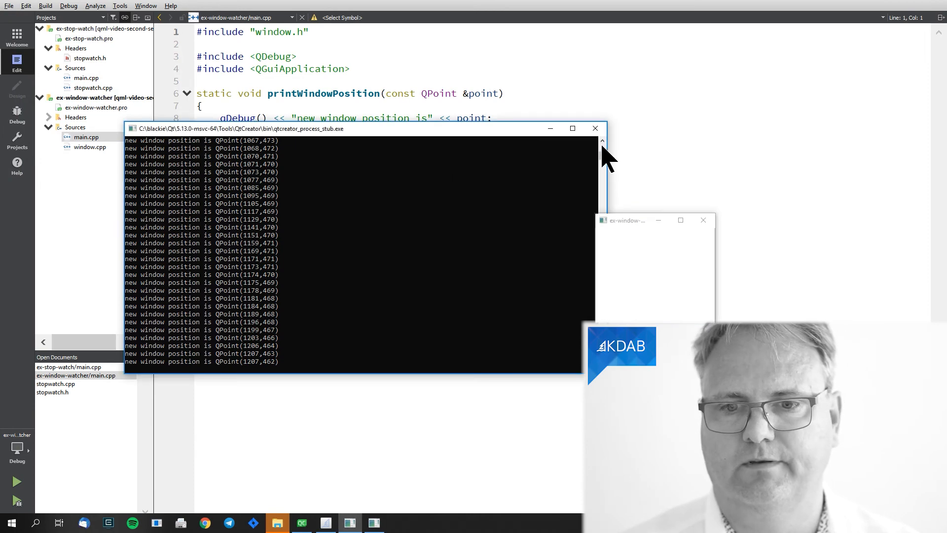
{"action": "left_click", "coordinate": [594, 128]}
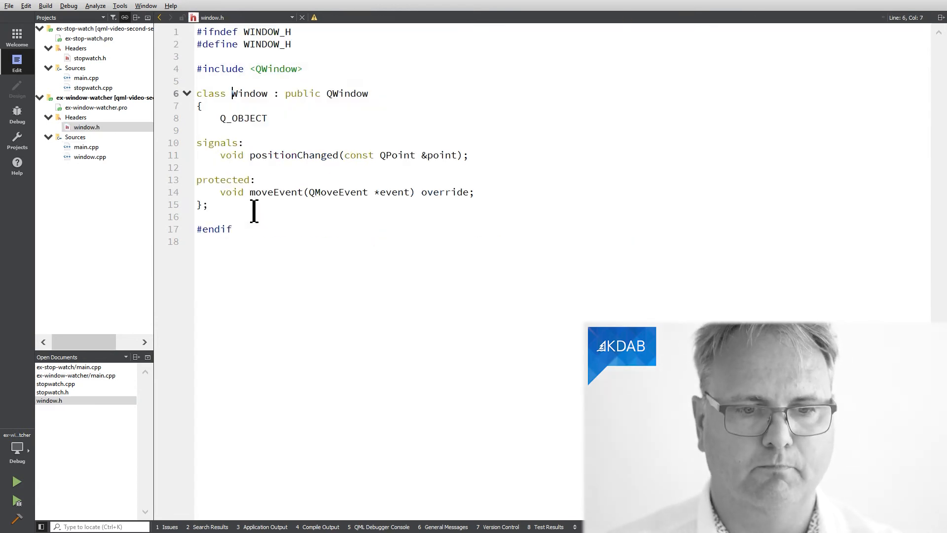
{"action": "left_click", "coordinate": [249, 93]}
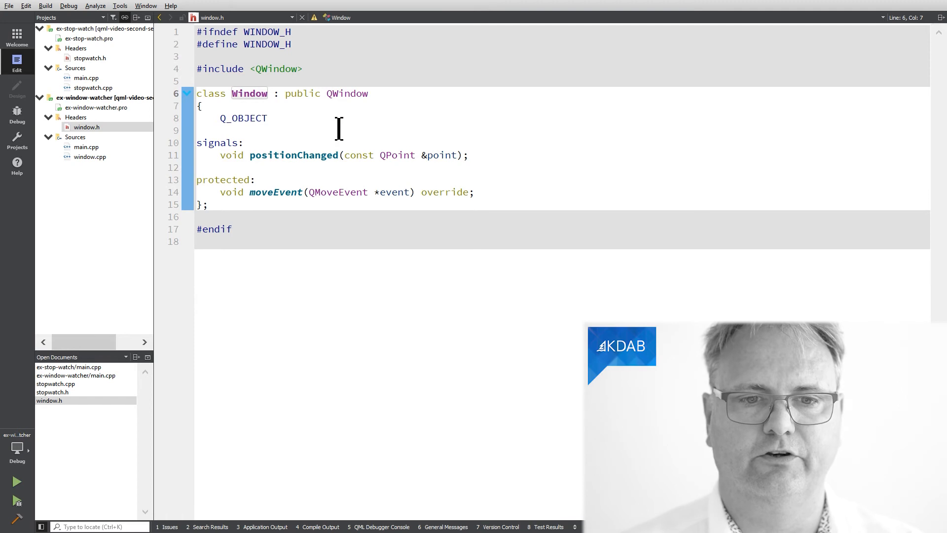
{"action": "mouse_move", "coordinate": [283, 211]}
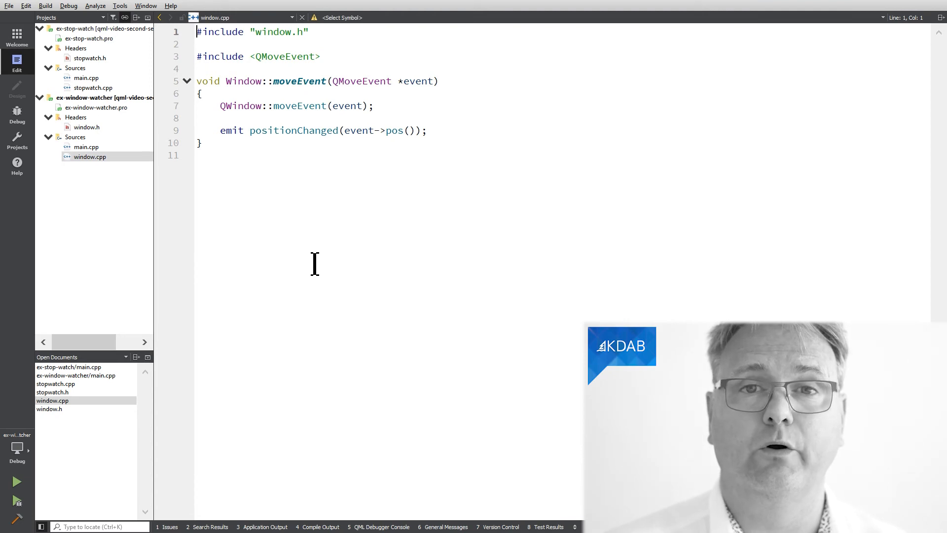
{"action": "mouse_move", "coordinate": [252, 89]}
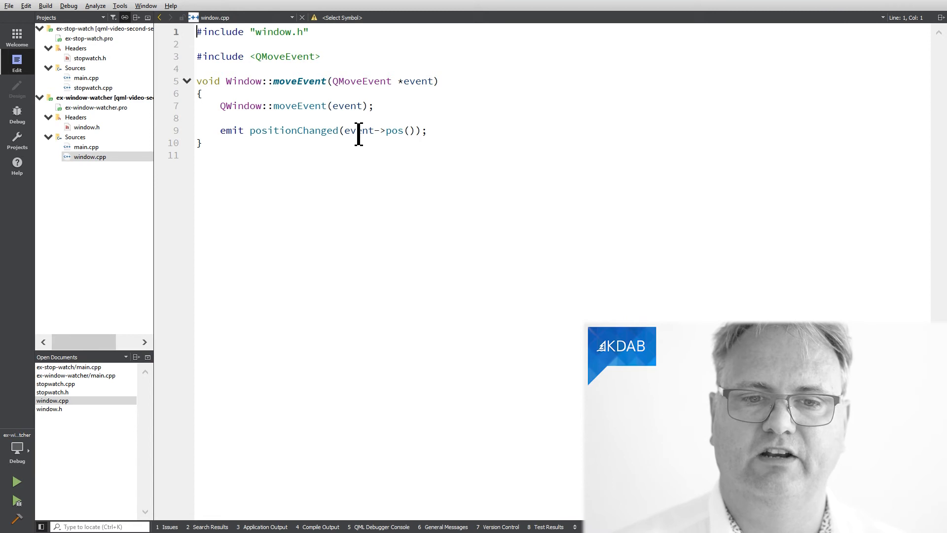
{"action": "mouse_move", "coordinate": [420, 81]}
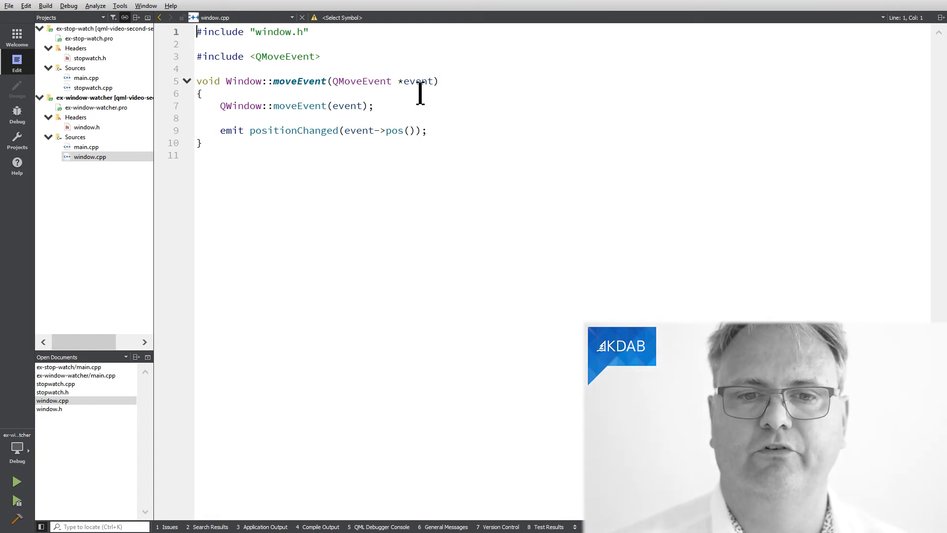
{"action": "mouse_move", "coordinate": [393, 130]}
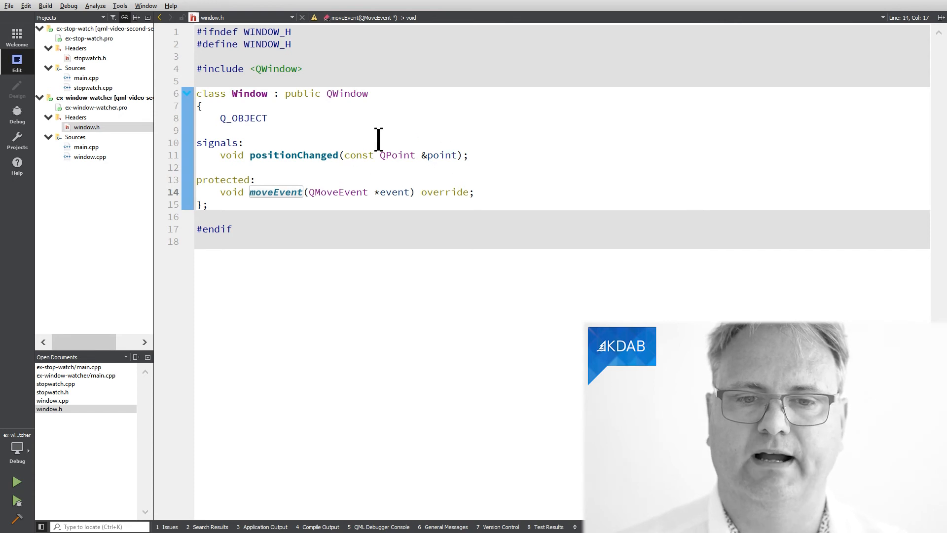
{"action": "mouse_move", "coordinate": [385, 155]}
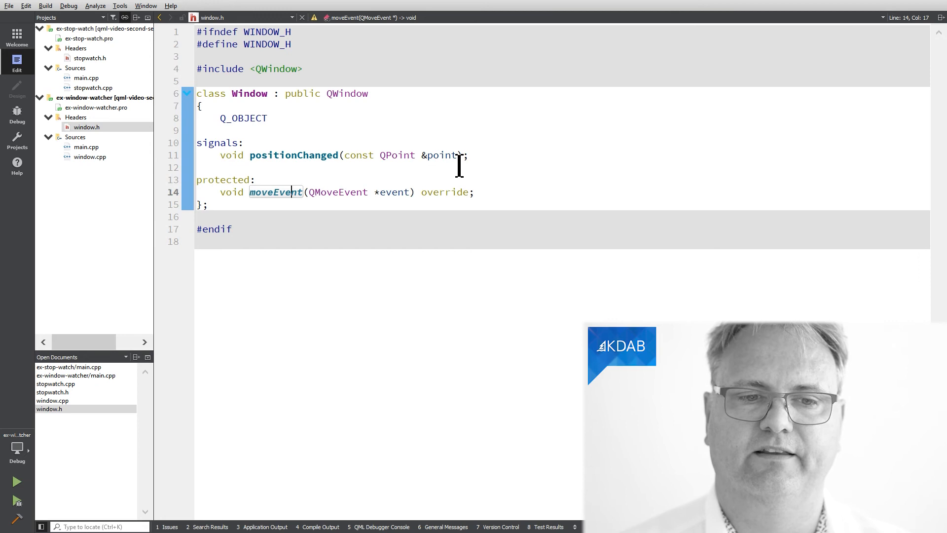
{"action": "mouse_move", "coordinate": [435, 172]}
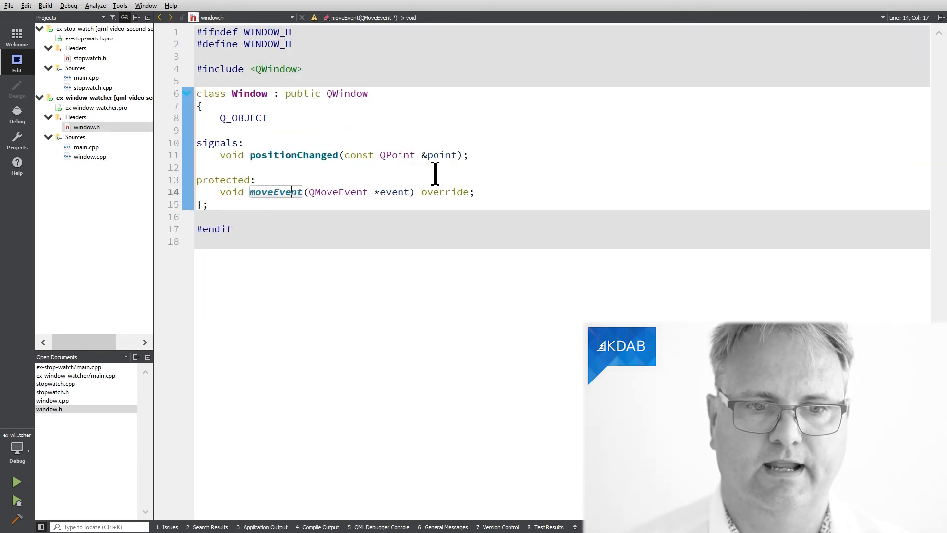
Reopen ex-window-watcher's main.cpp and highlight printWindowPosition in the connect call
{"action": "left_click", "coordinate": [76, 375]}
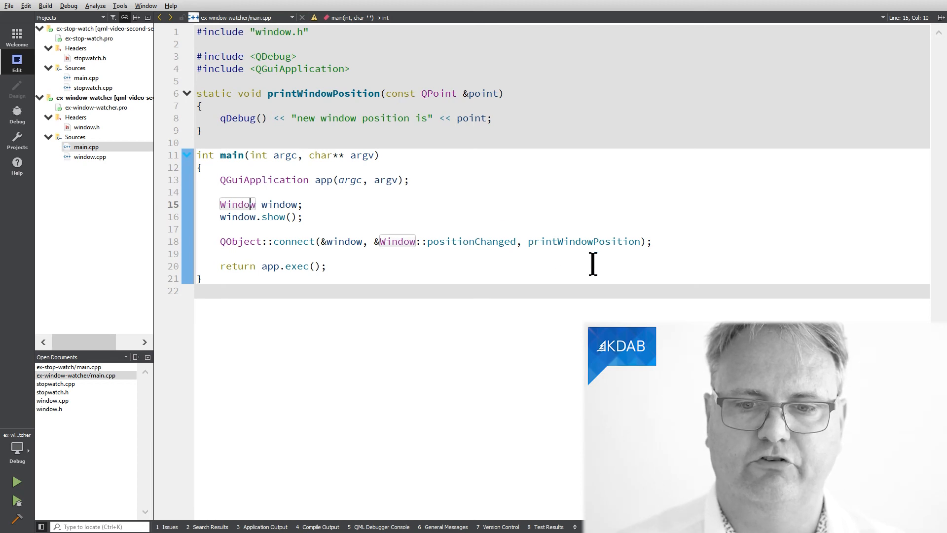
{"action": "left_click", "coordinate": [583, 241]}
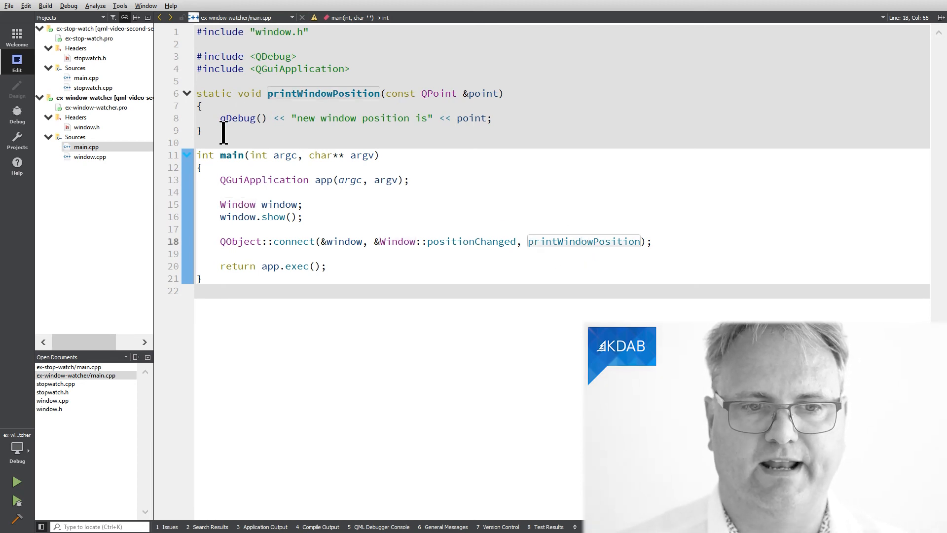